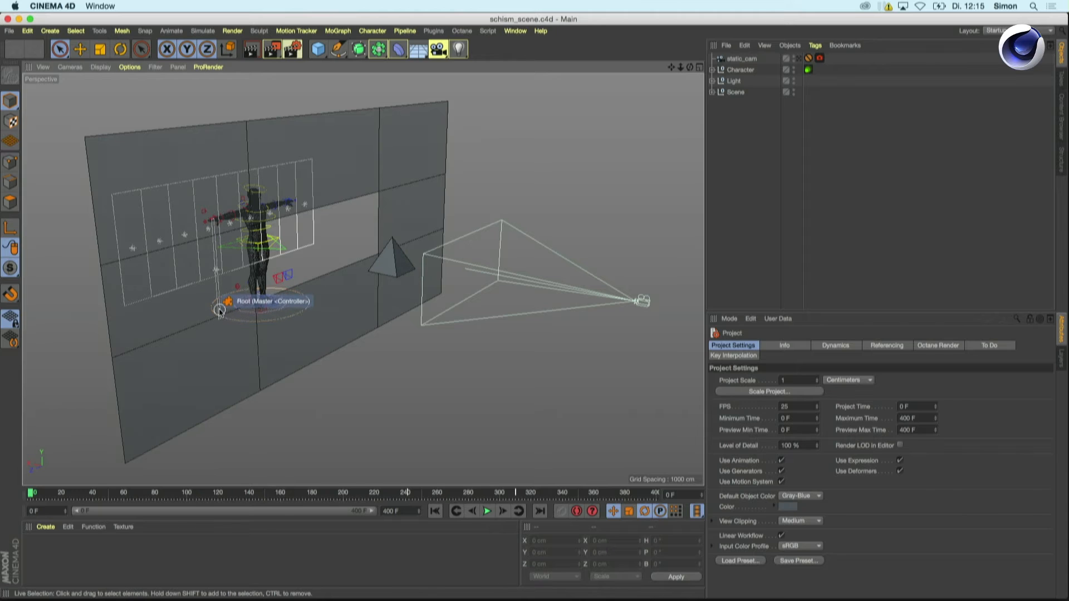
Step: Play the timeline animation so the rigged character walks toward the wall opening
{"action": "left_click", "coordinate": [486, 510]}
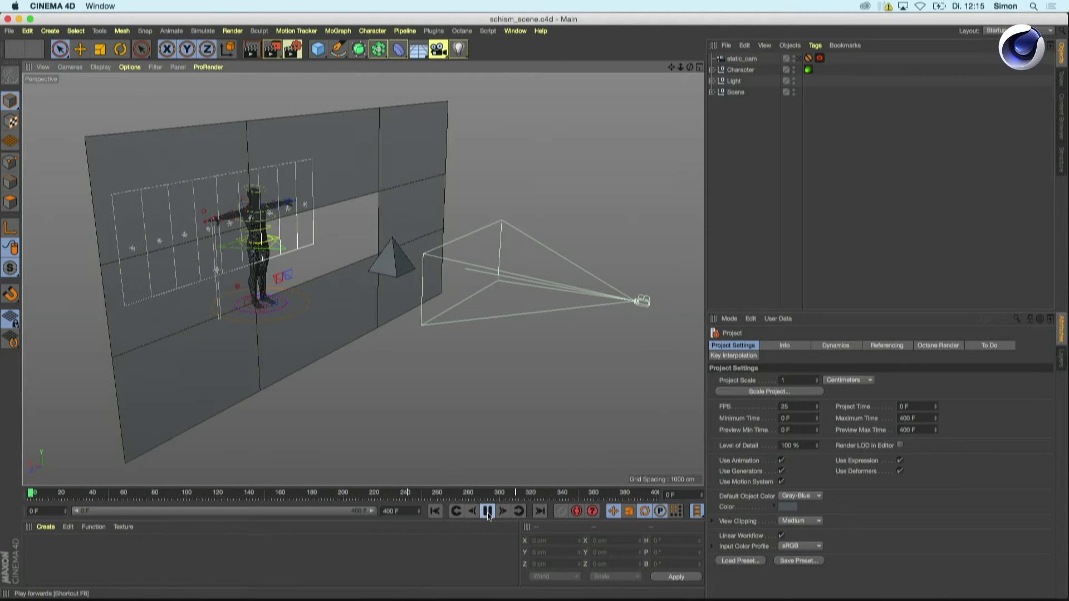
{"action": "left_click", "coordinate": [486, 511]}
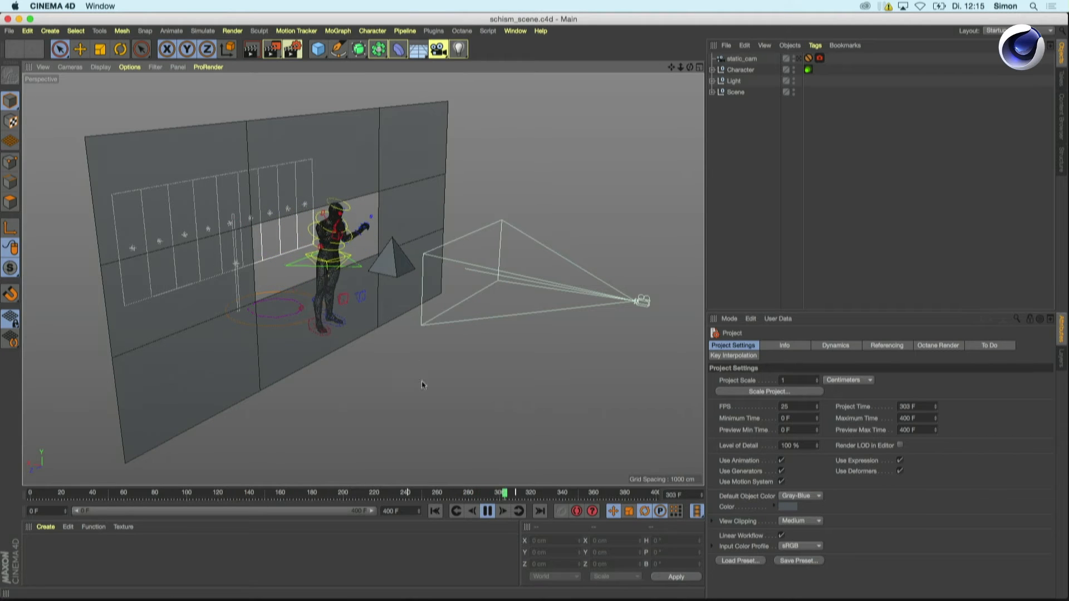
Step: Pause playback at frame 312 and turn on the Glass object's editor visibility
{"action": "left_click", "coordinate": [486, 510]}
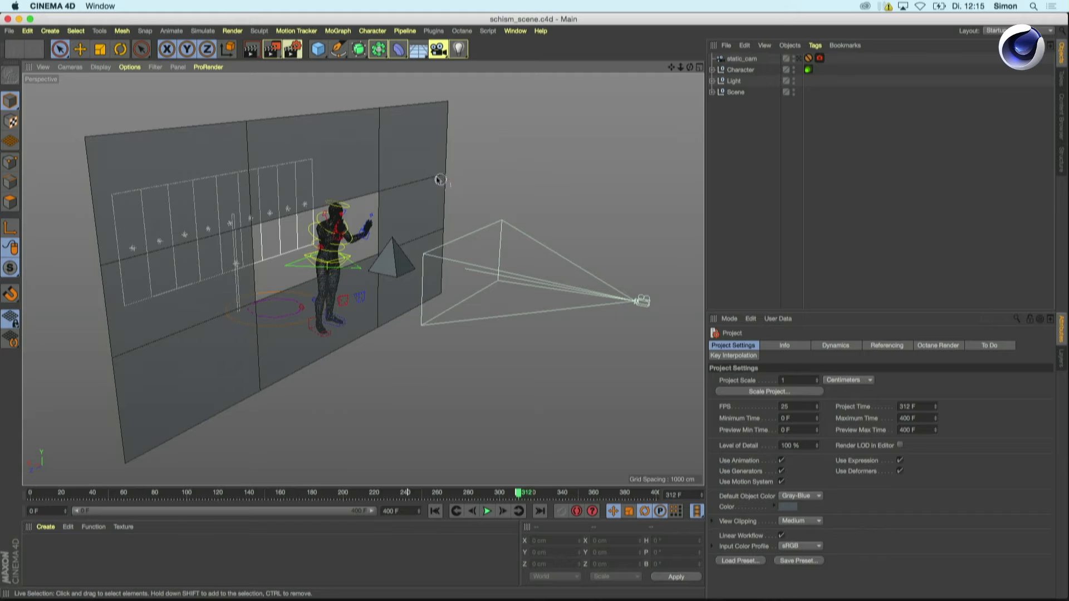
{"action": "mouse_move", "coordinate": [484, 132]}
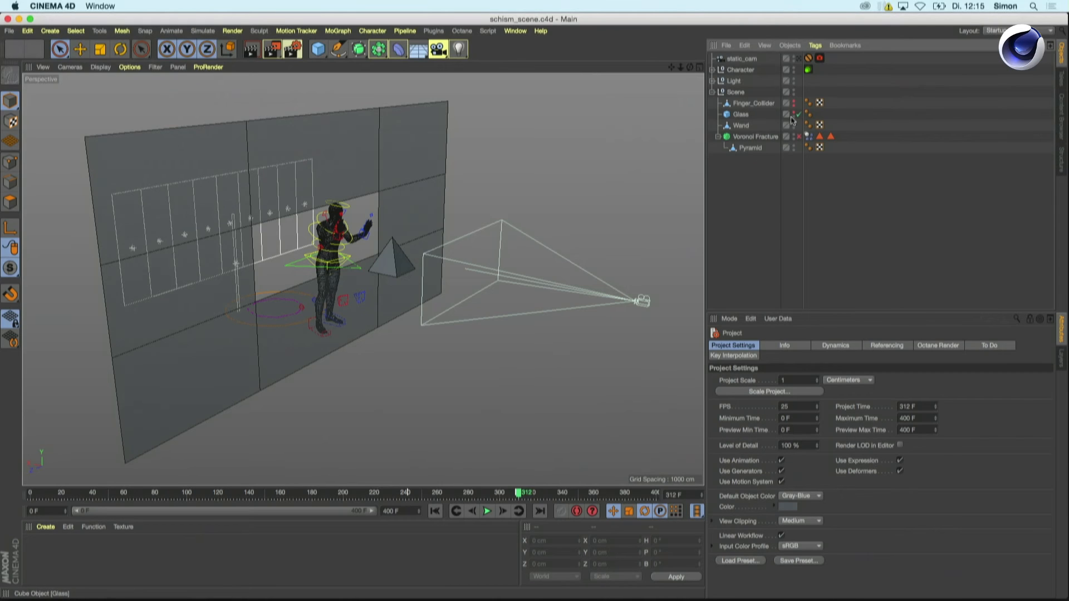
{"action": "left_click", "coordinate": [792, 114]}
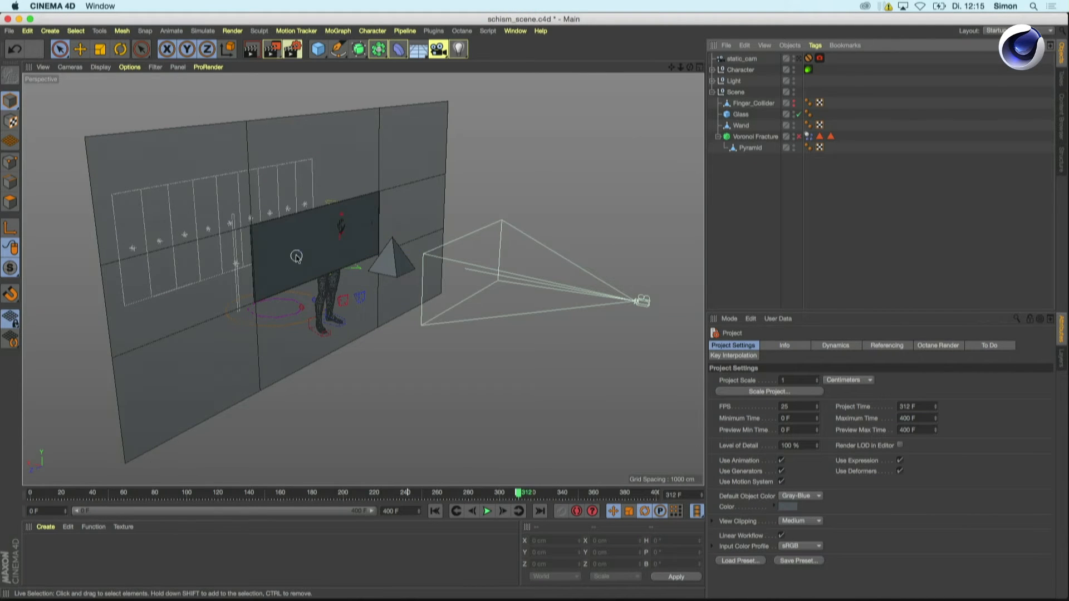